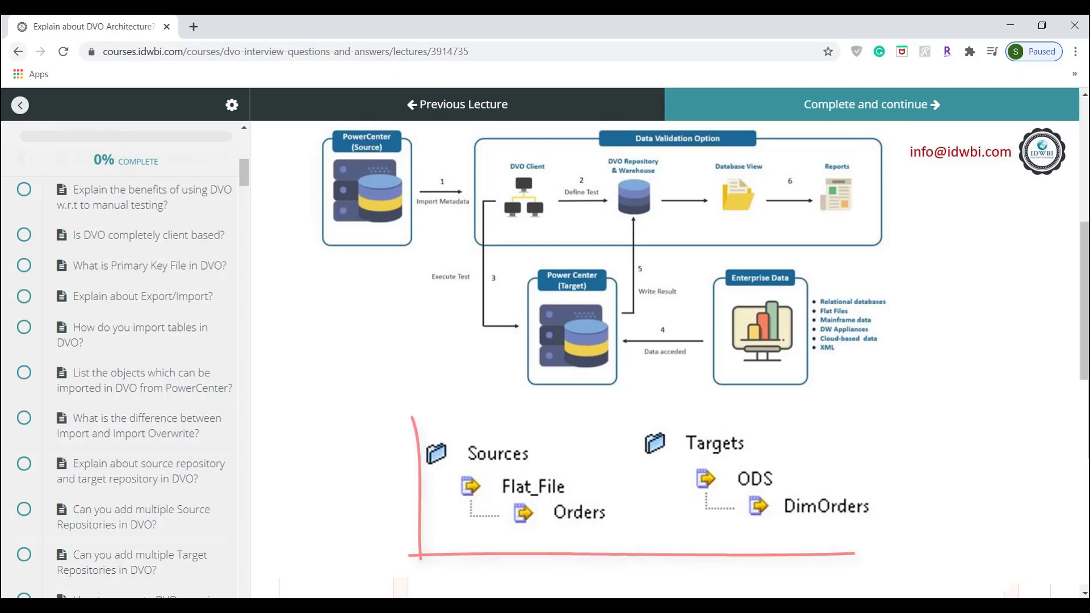
{"action": "scroll", "scroll_direction": "down", "scroll_amount": 3}
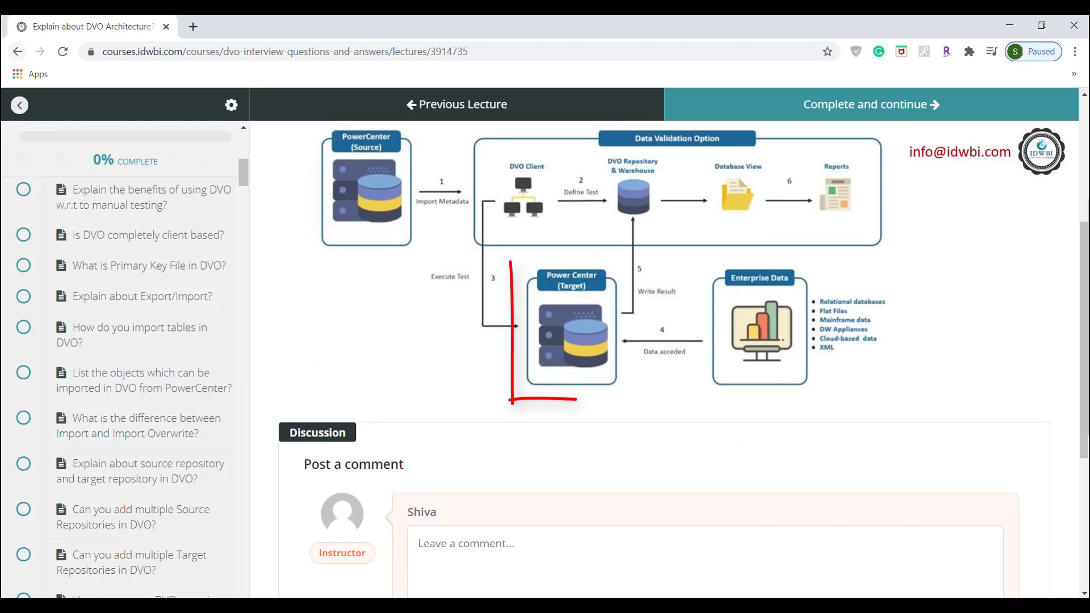